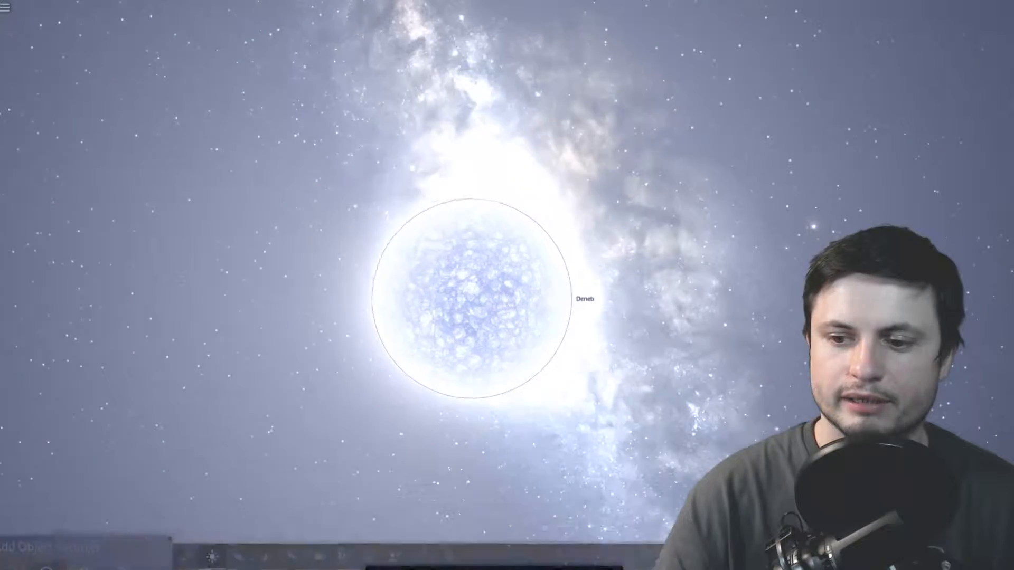
Step: Detonate the star Deneb with the Explode tool at Auto Energy, leaving the Deneb Nova Remnant
{"action": "left_click", "coordinate": [498, 320]}
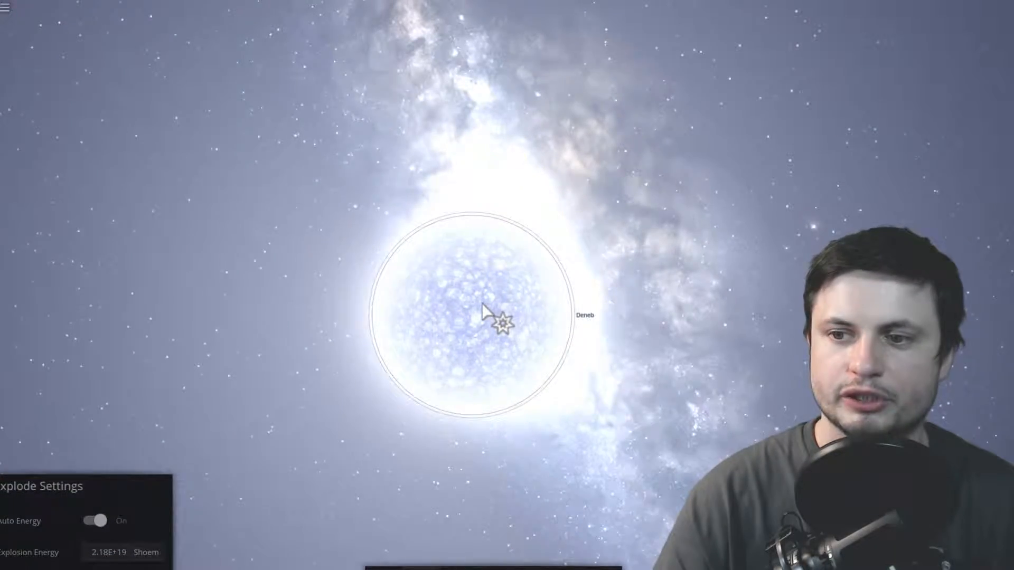
{"action": "left_click", "coordinate": [503, 324]}
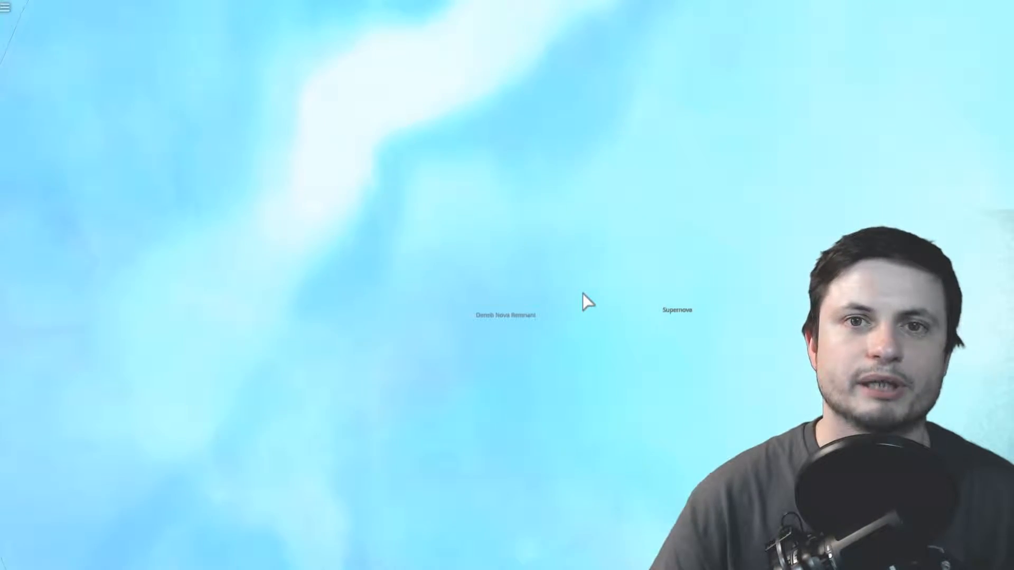
Step: Select the 1.80-solar-mass neutron star BLITZAR to show its Overview properties
{"action": "left_click", "coordinate": [505, 316]}
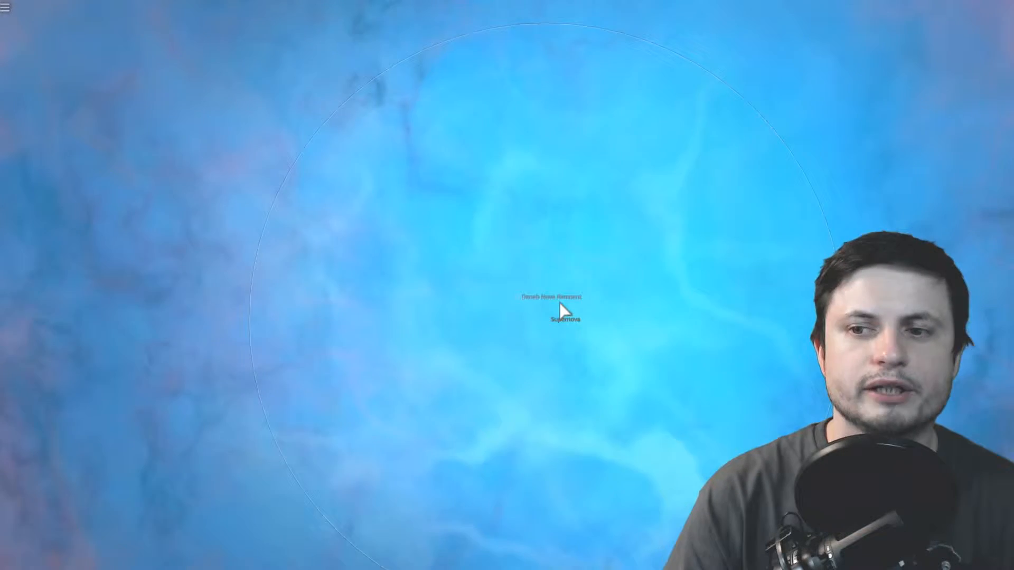
{"action": "left_click", "coordinate": [561, 318]}
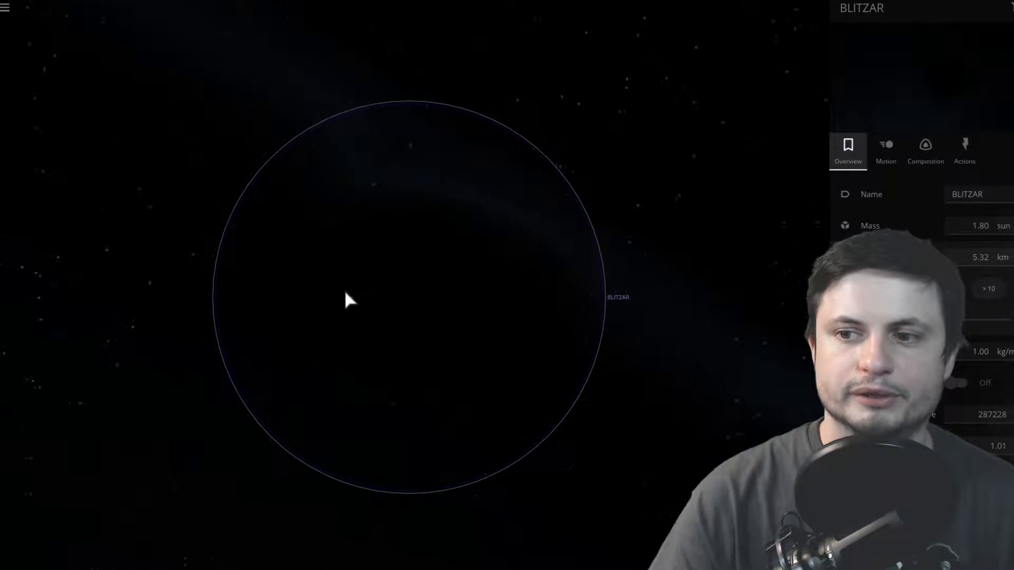
Step: Zoom the camera onto PSR J1748-2446ad and the black hole beside it
{"action": "scroll", "scroll_direction": "down", "scroll_amount": 3}
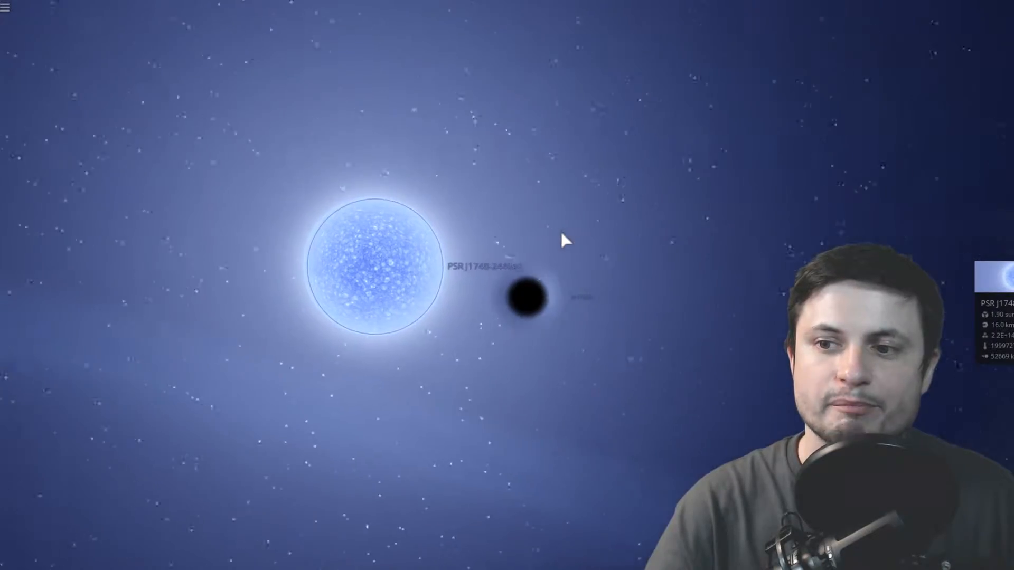
Step: Centre the view on PSR J1748-2446ad, then select the 1.80-solar-mass star Taylor to show its properties
{"action": "scroll", "scroll_direction": "up", "scroll_amount": 3}
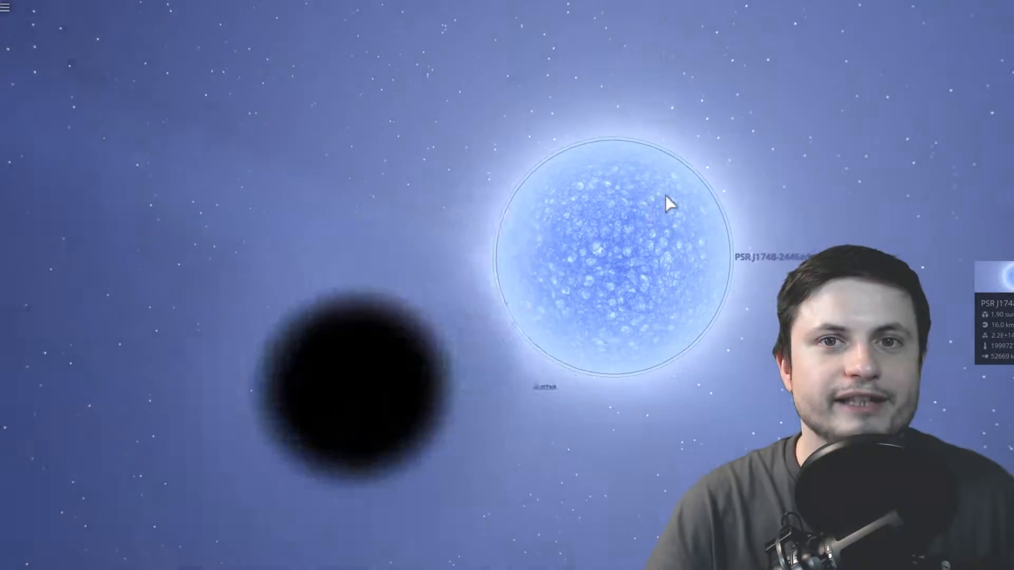
{"action": "left_click_drag", "start_coordinate": [669, 204], "coordinate": [453, 249]}
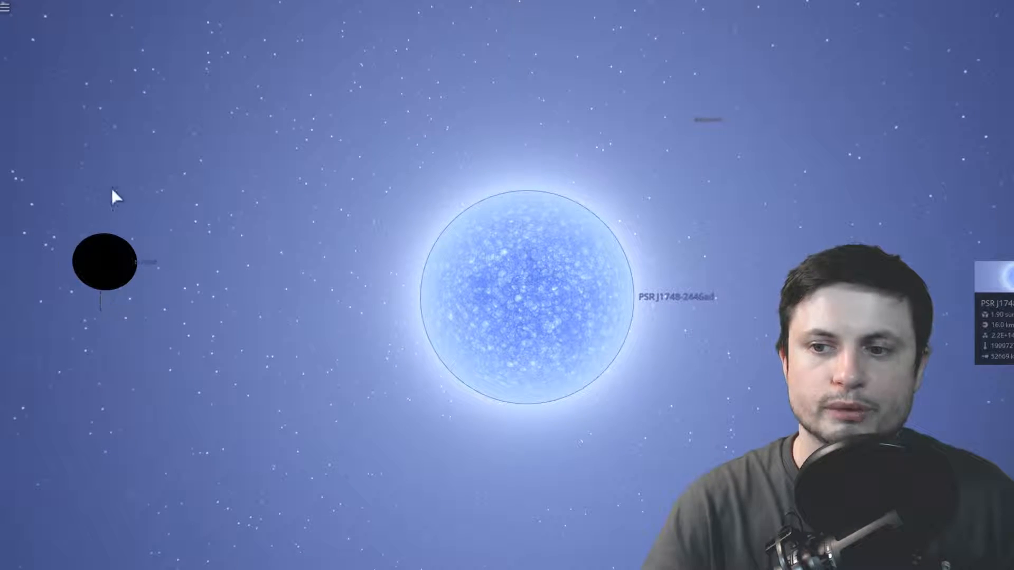
{"action": "mouse_move", "coordinate": [206, 240]}
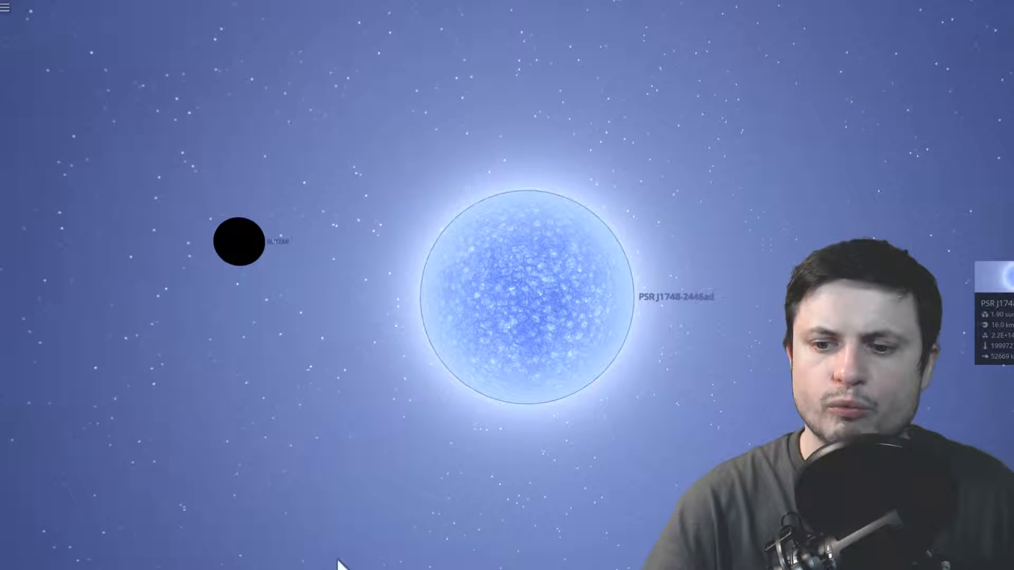
{"action": "mouse_move", "coordinate": [491, 342]}
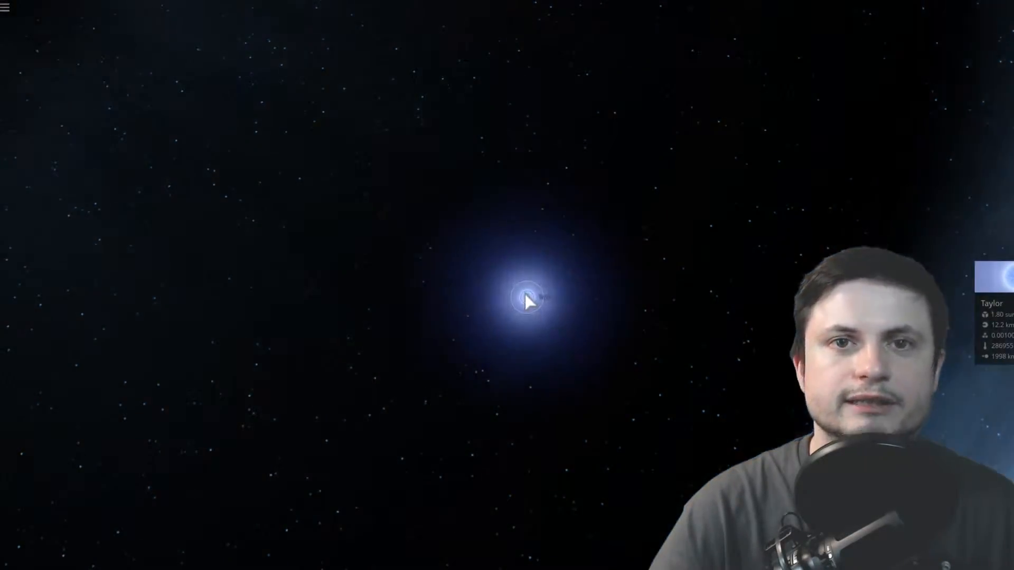
{"action": "left_click", "coordinate": [529, 301]}
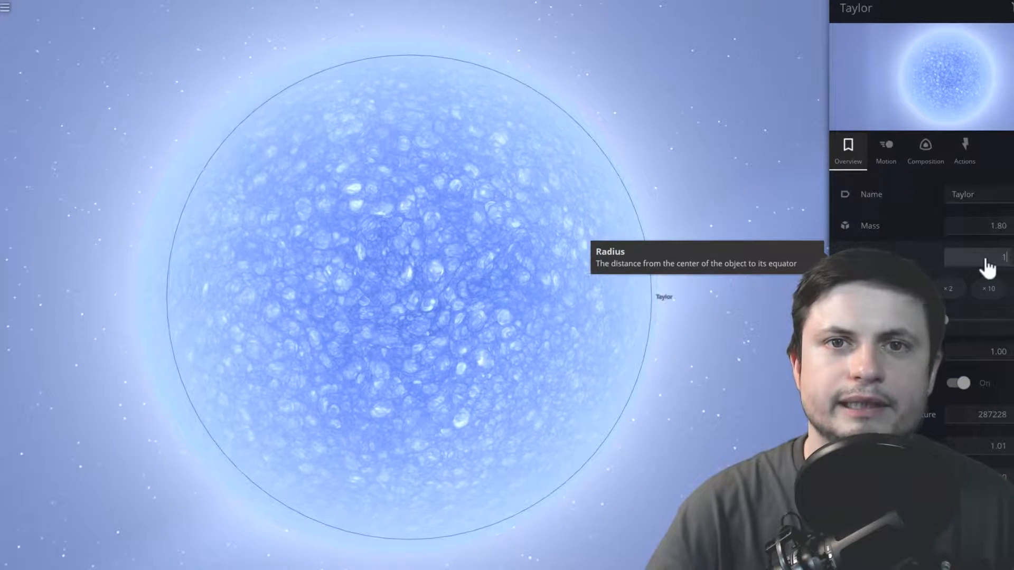